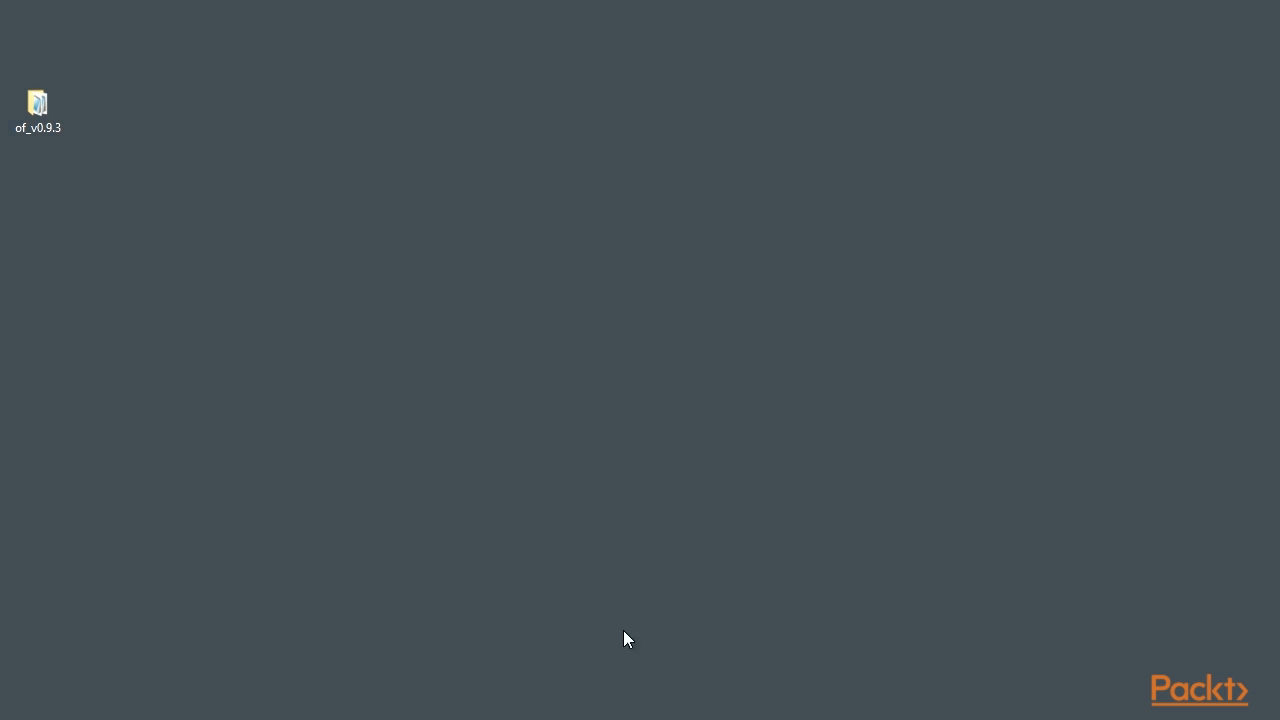
Browse of_v0.9.3 > addons > ofxAssimpModelLoader > src in File Explorer, then go back up.
double_click(38, 104)
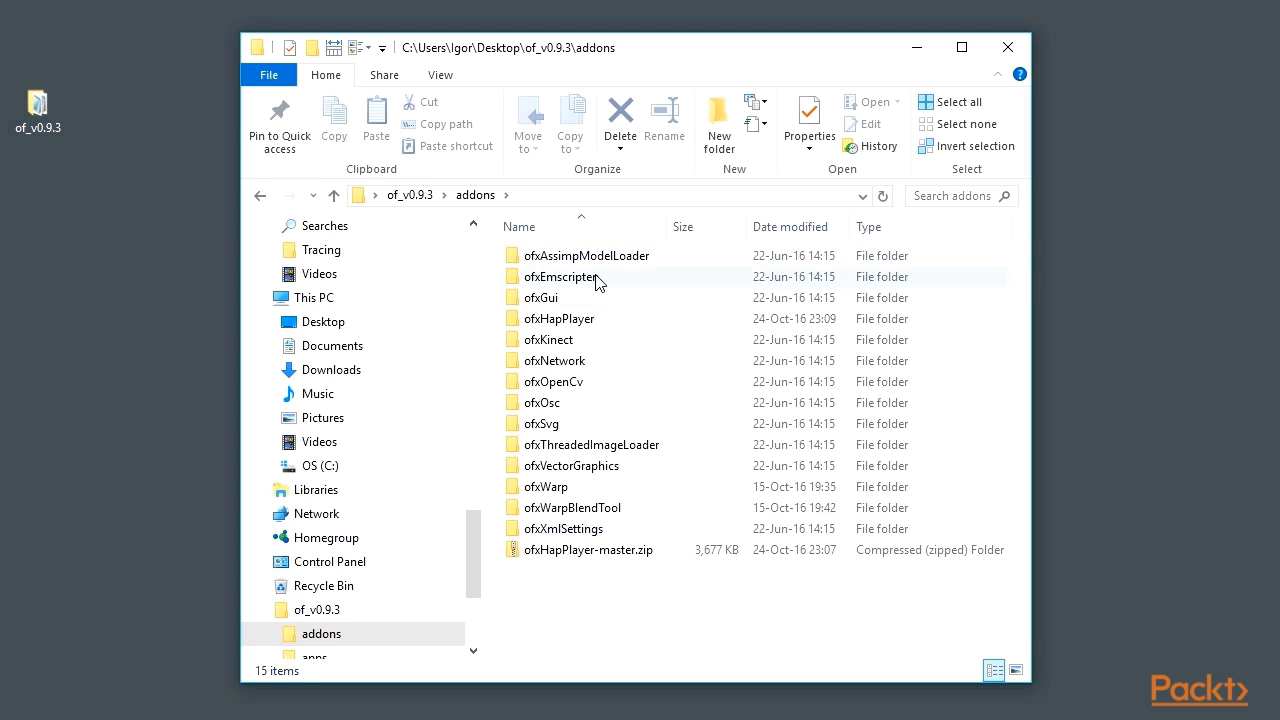
double_click(584, 256)
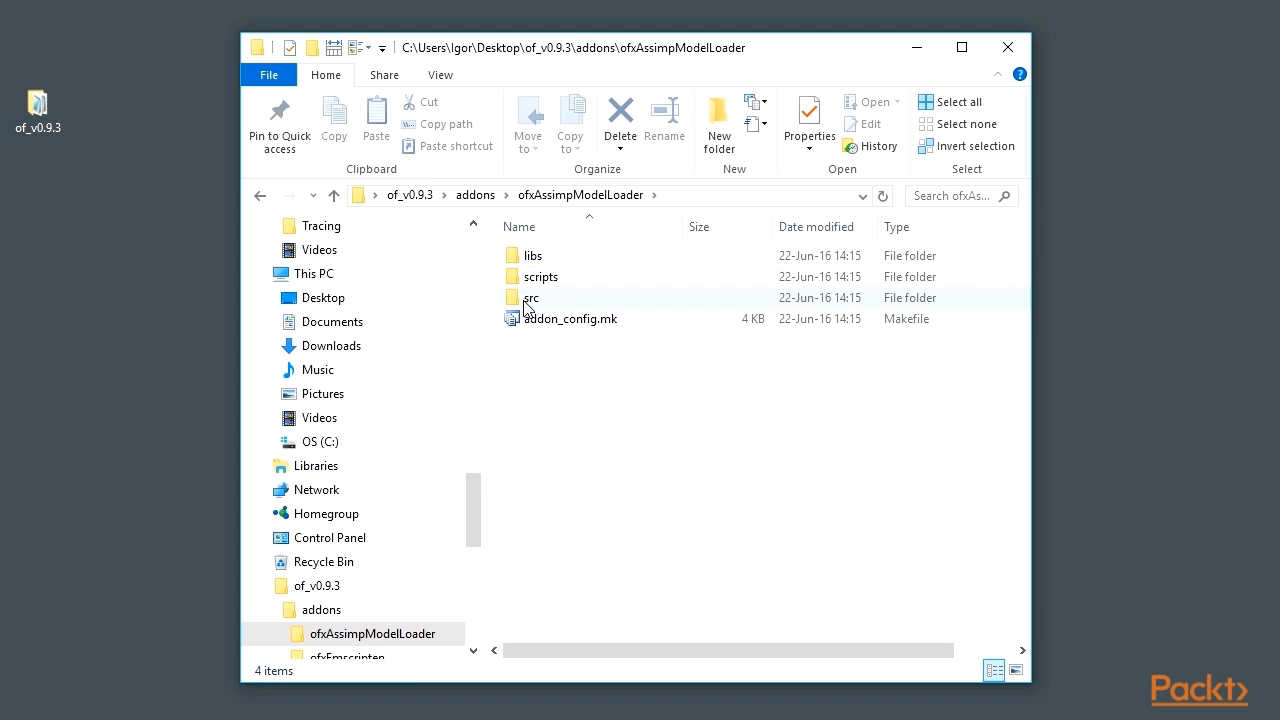
mouse_move(572, 304)
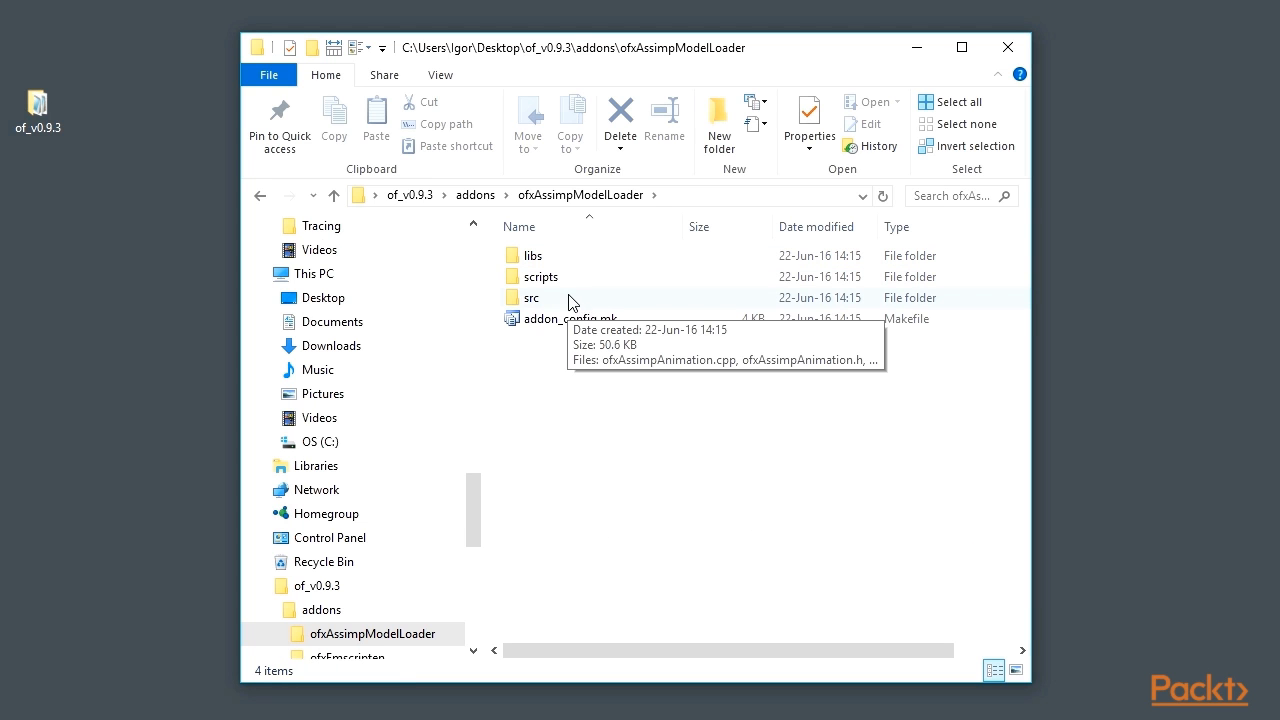
mouse_move(562, 284)
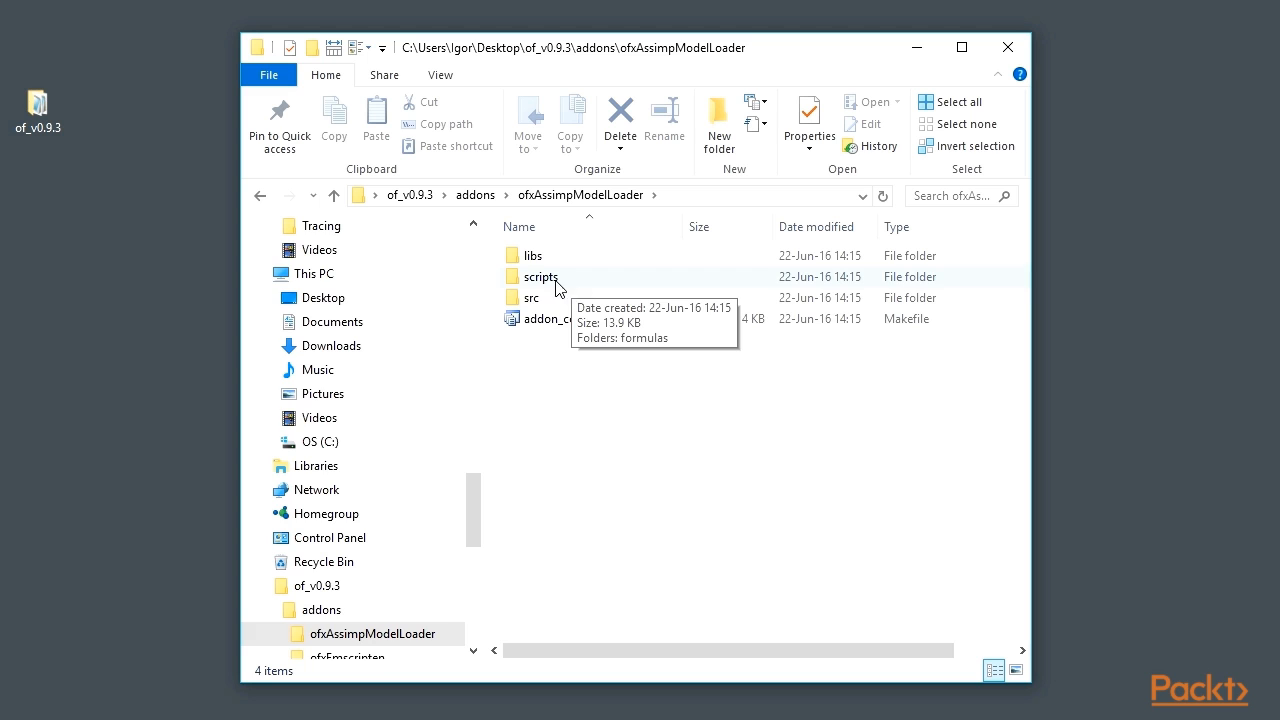
double_click(528, 296)
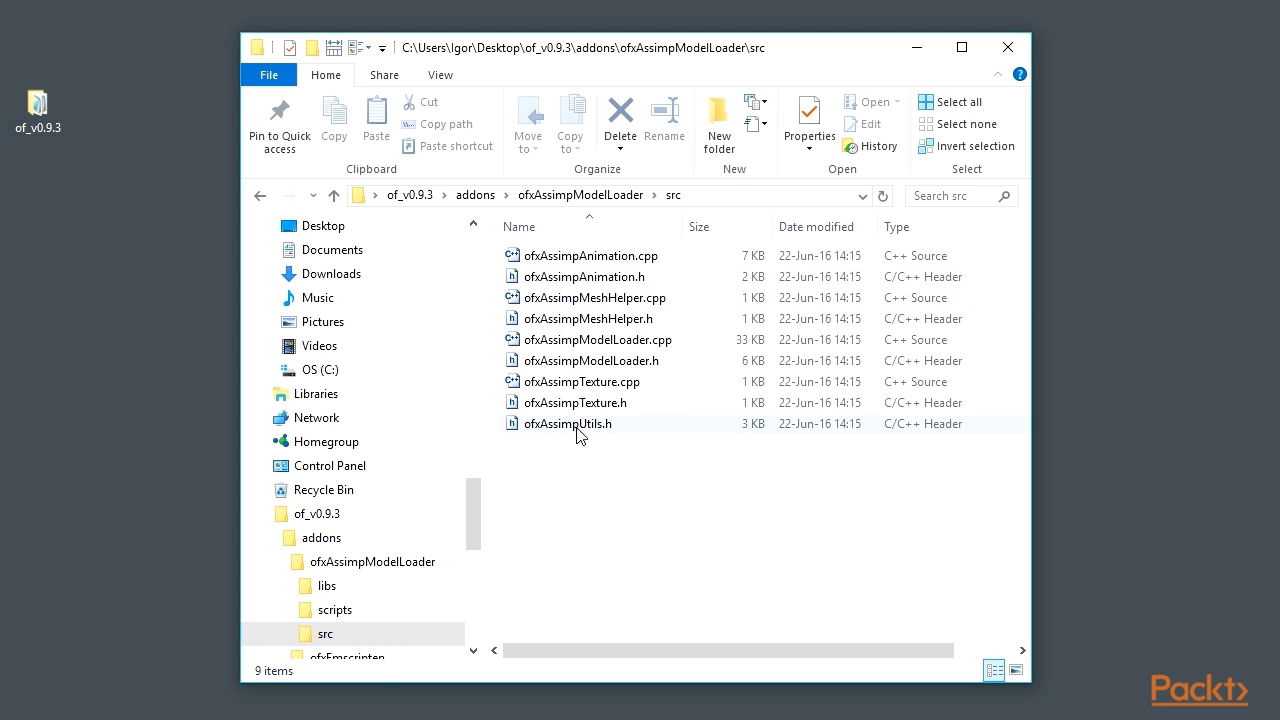
left_click(260, 196)
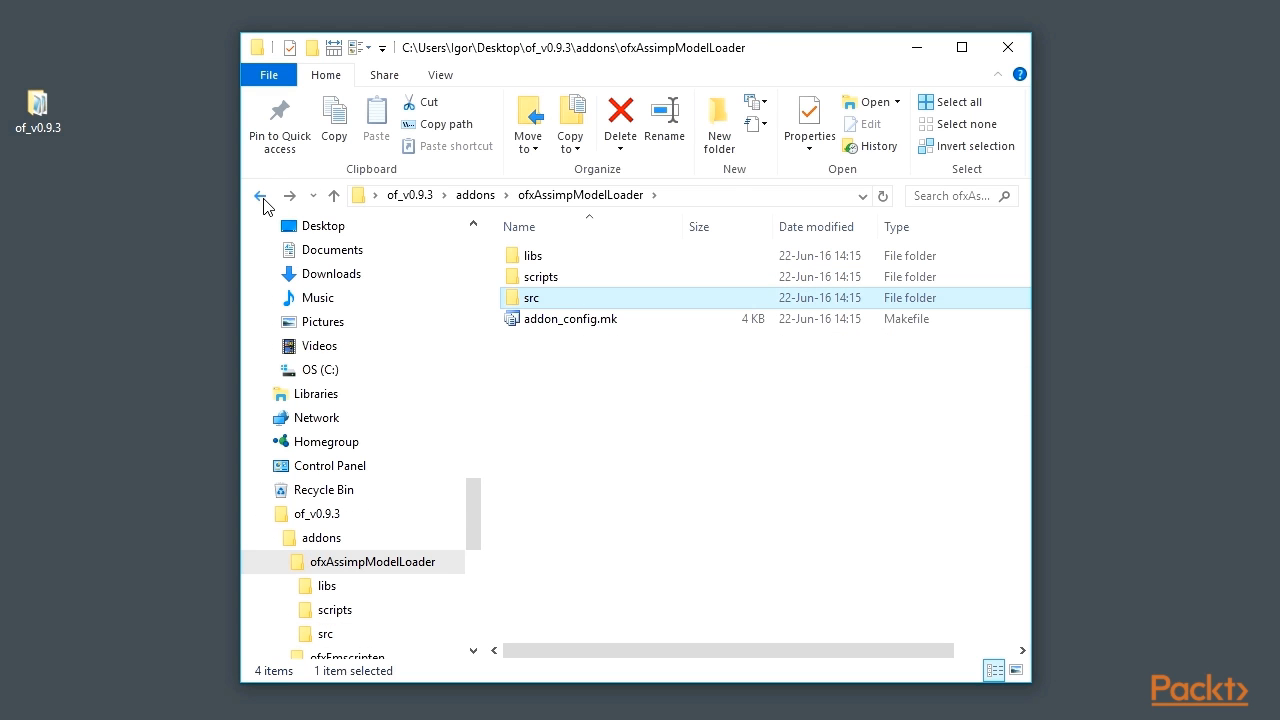
left_click(260, 196)
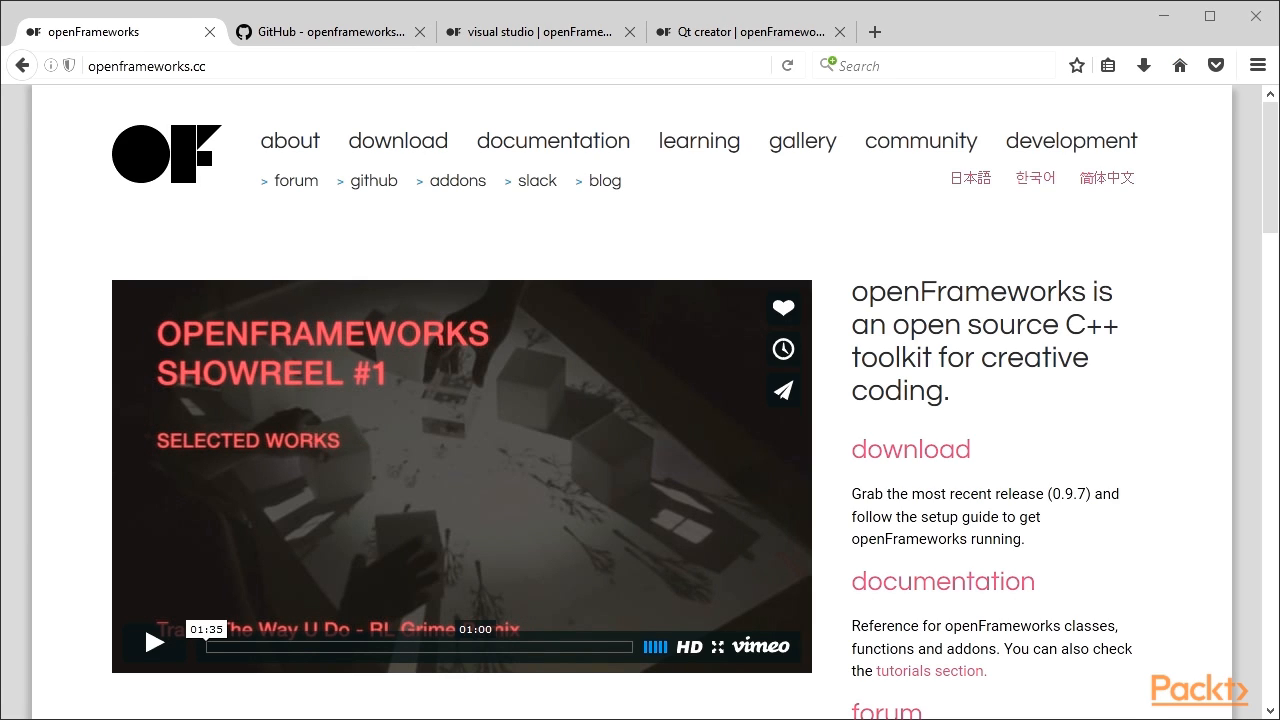
mouse_move(604, 584)
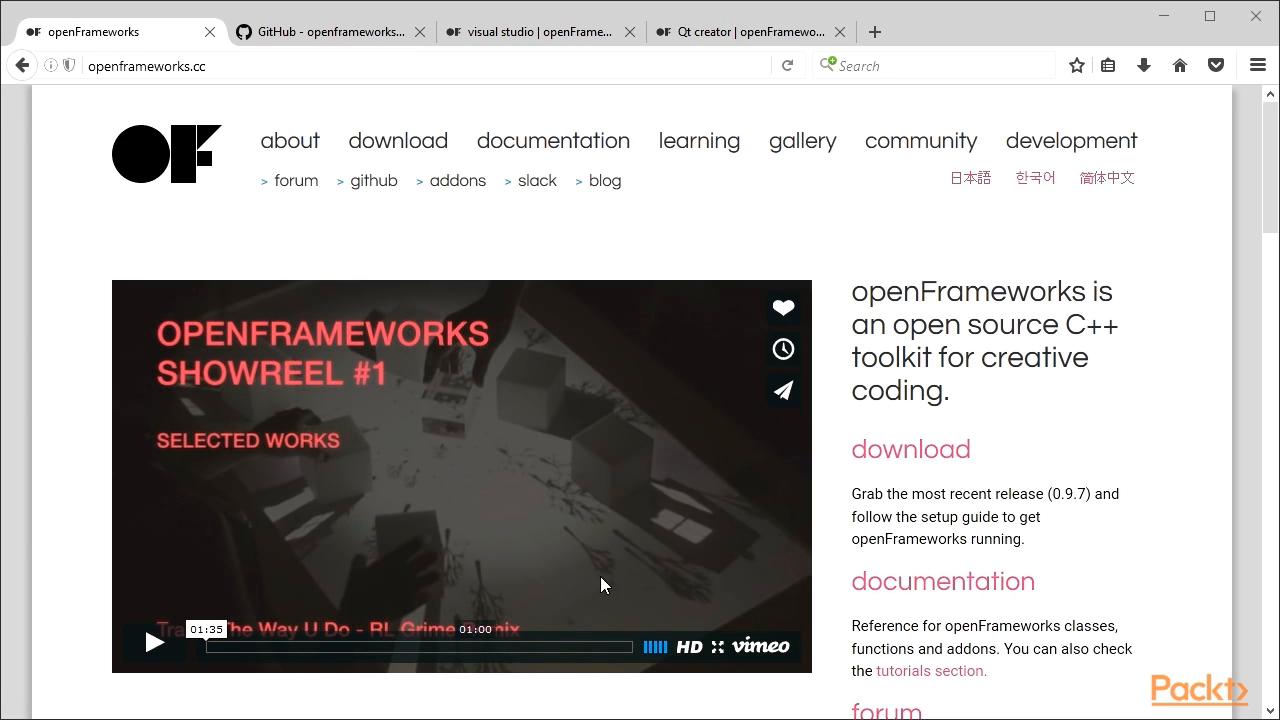
mouse_move(456, 180)
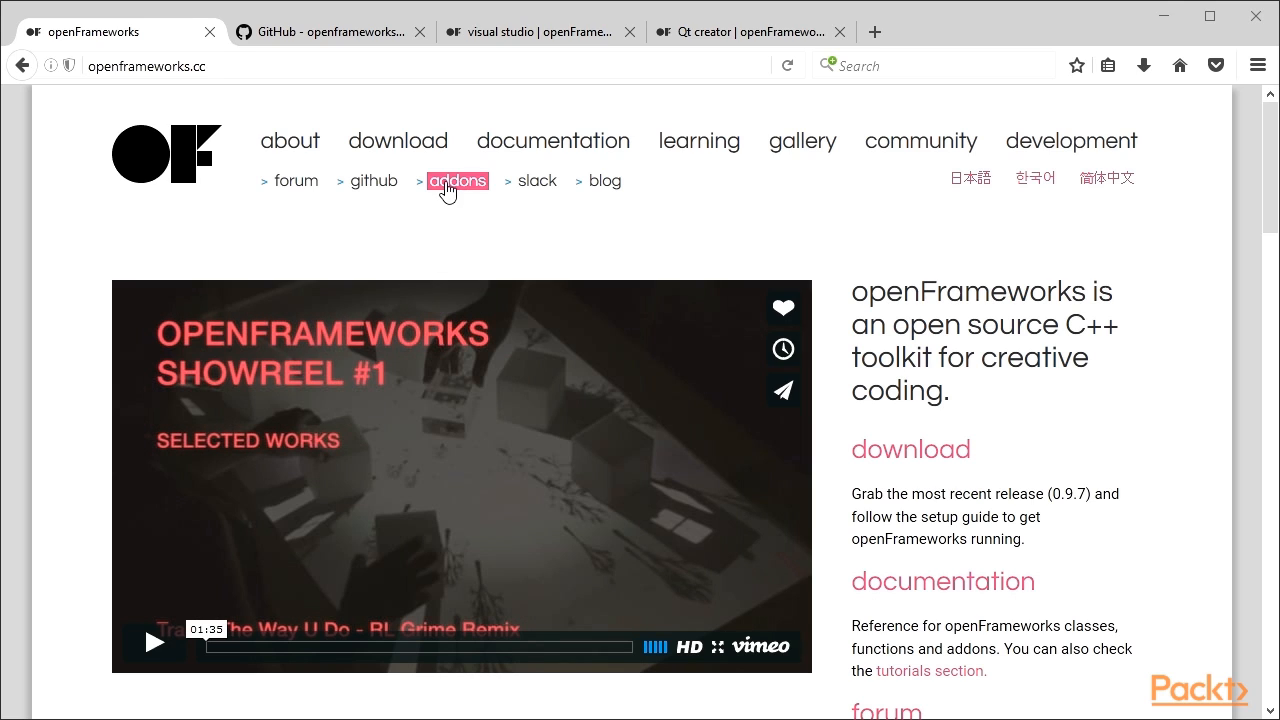
Visit ofxAddons.com from the homepage, view categories and the Contributors list, then return to openFrameworks.
left_click(456, 180)
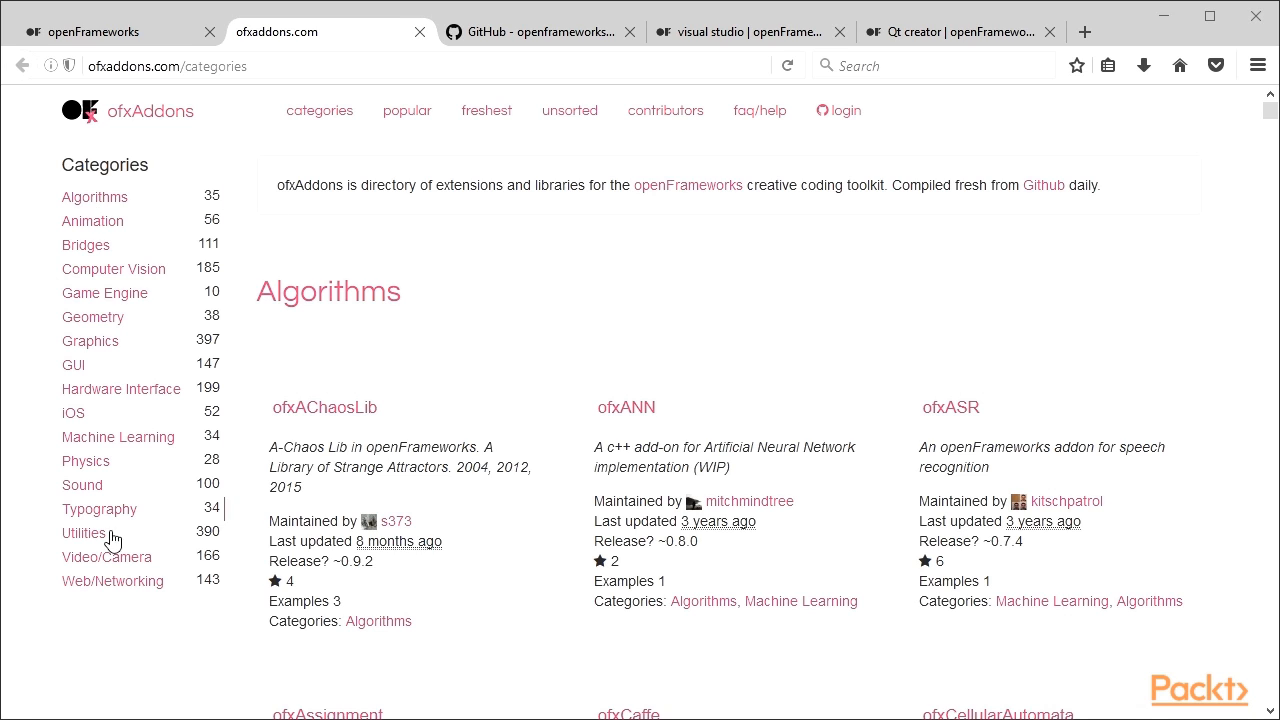
mouse_move(104, 226)
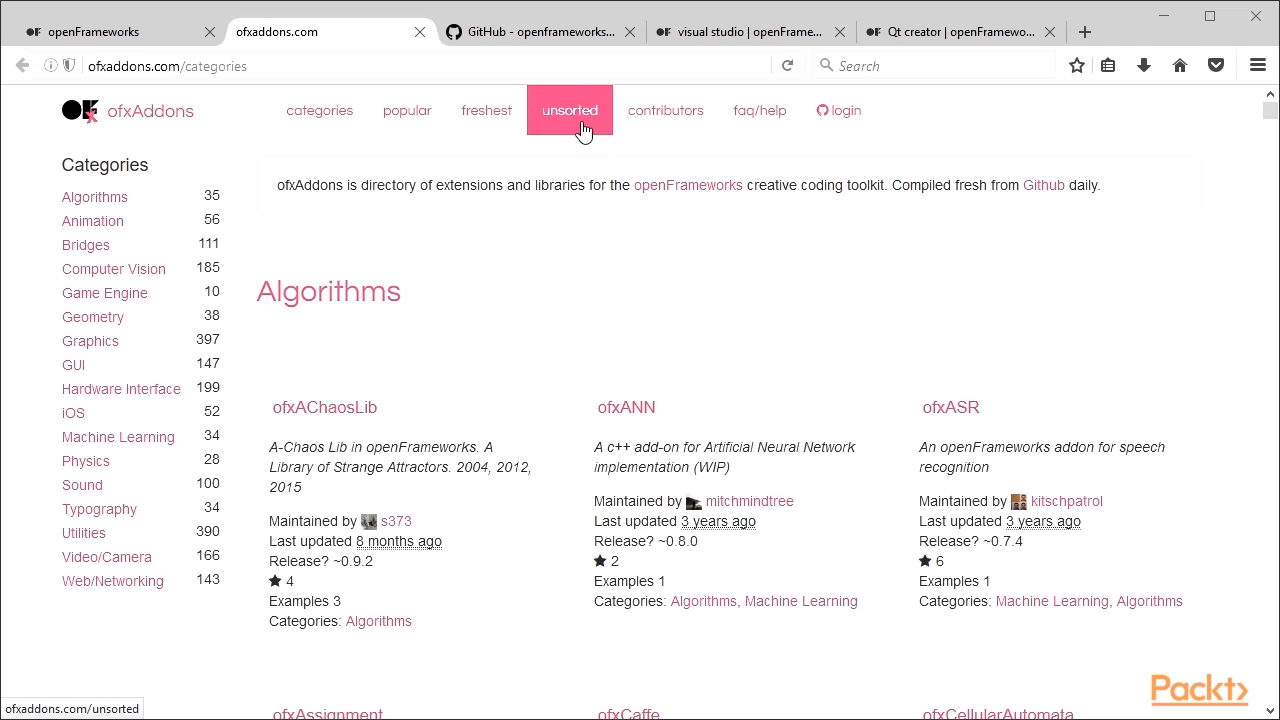
left_click(664, 110)
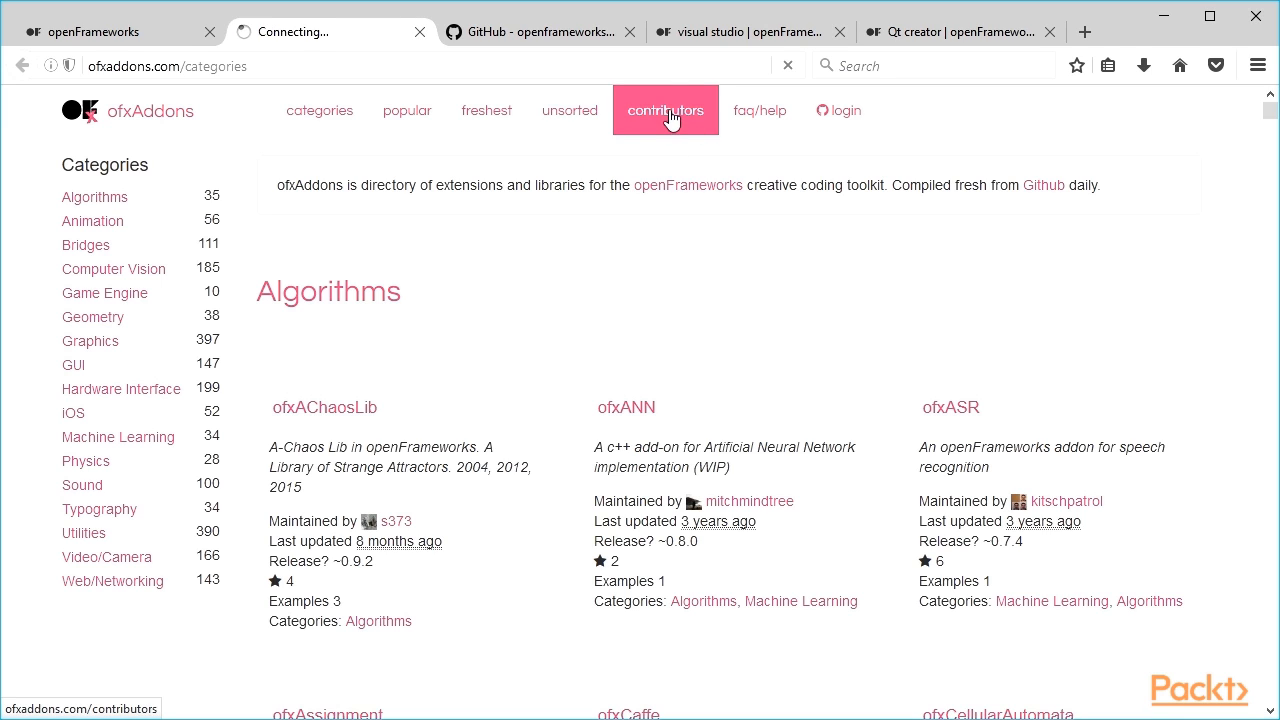
left_click(664, 110)
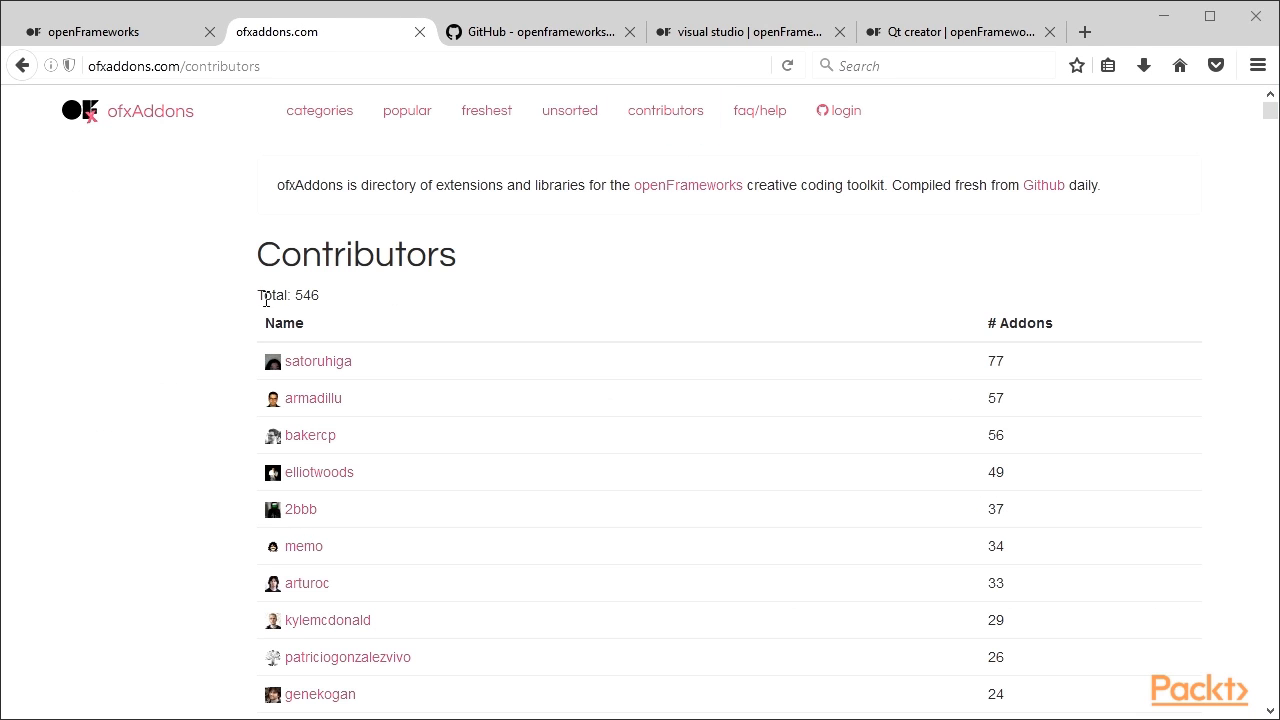
scroll("down", 3)
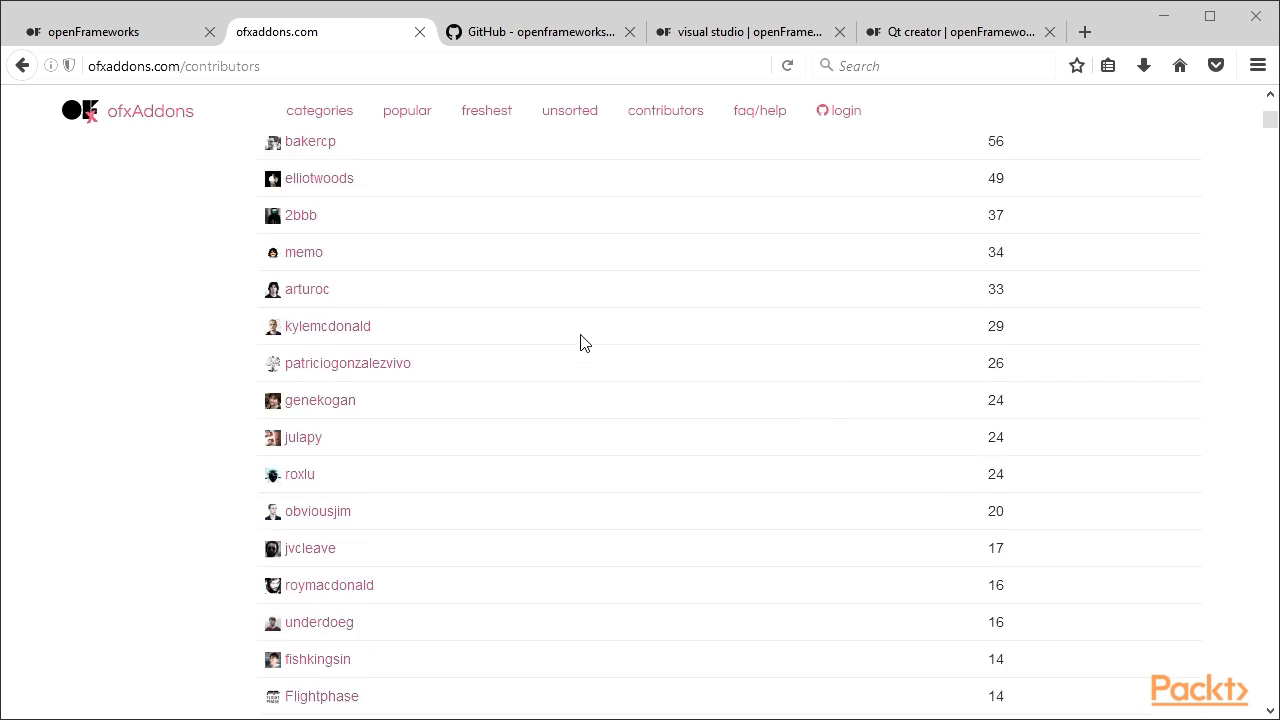
left_click(120, 32)
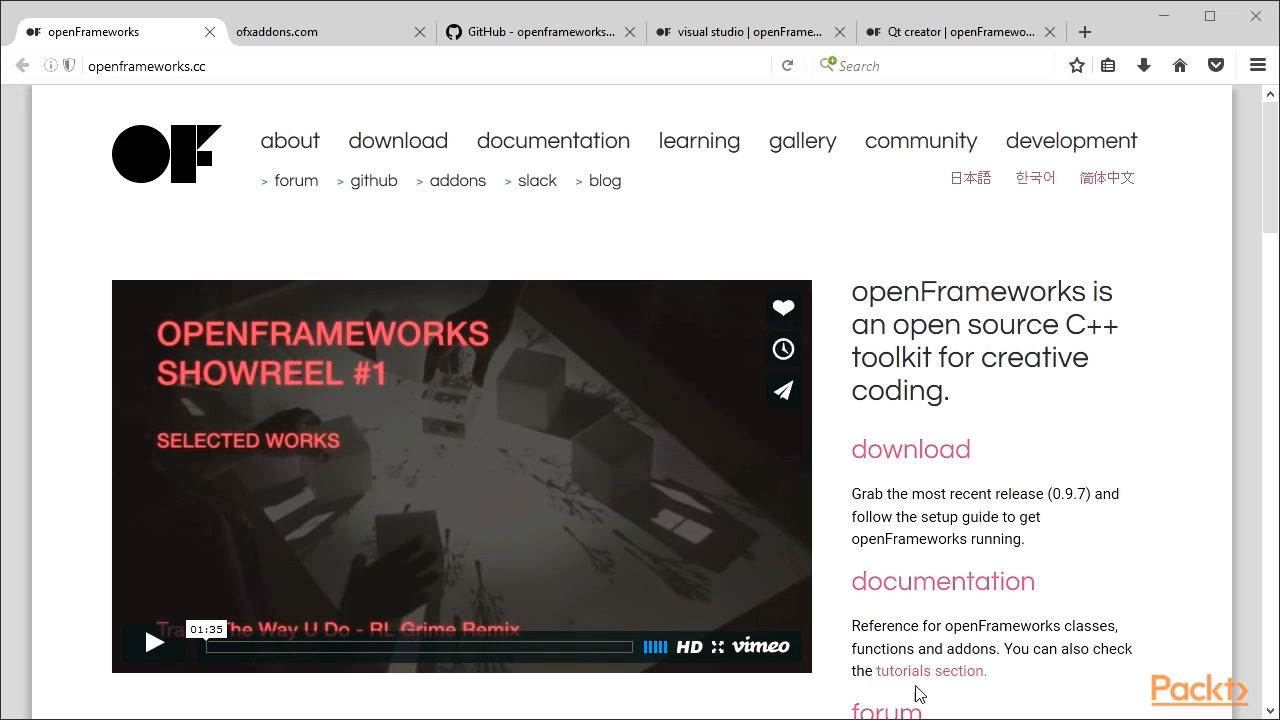
mouse_move(436, 292)
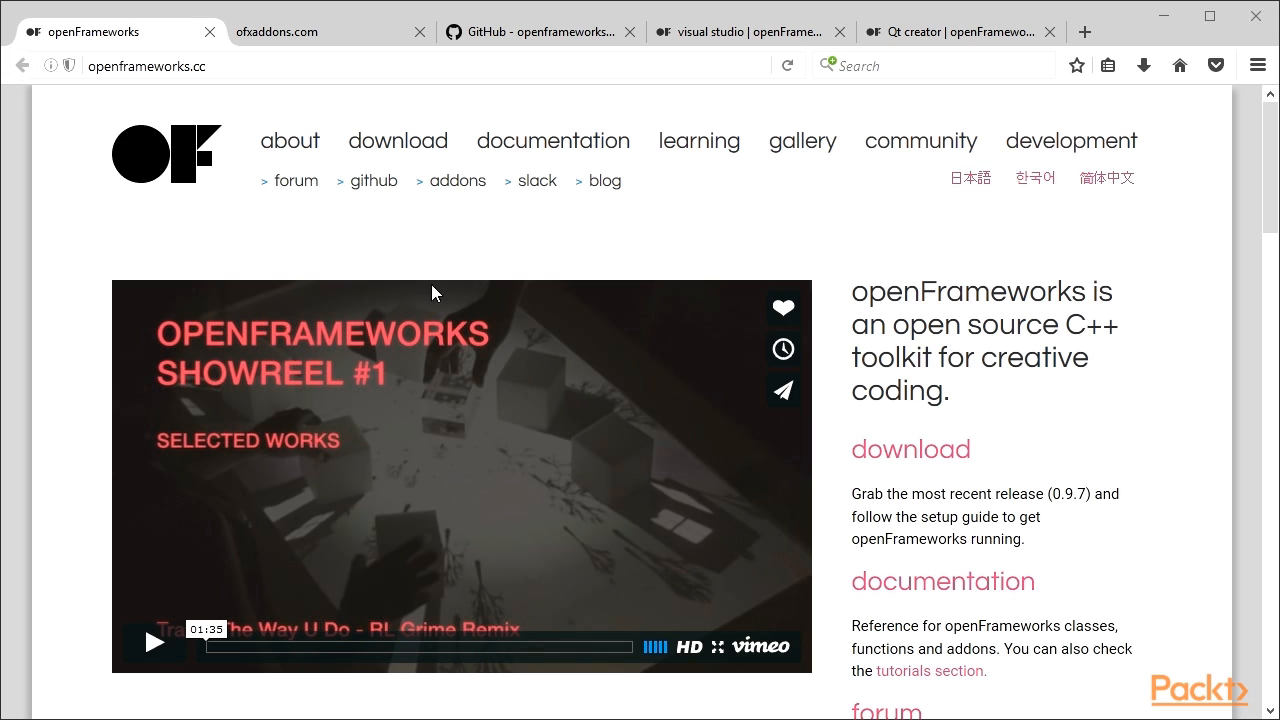
View the documentation reference and scroll through core modules and included addons like ofxOsc and ofxSVG.
left_click(552, 140)
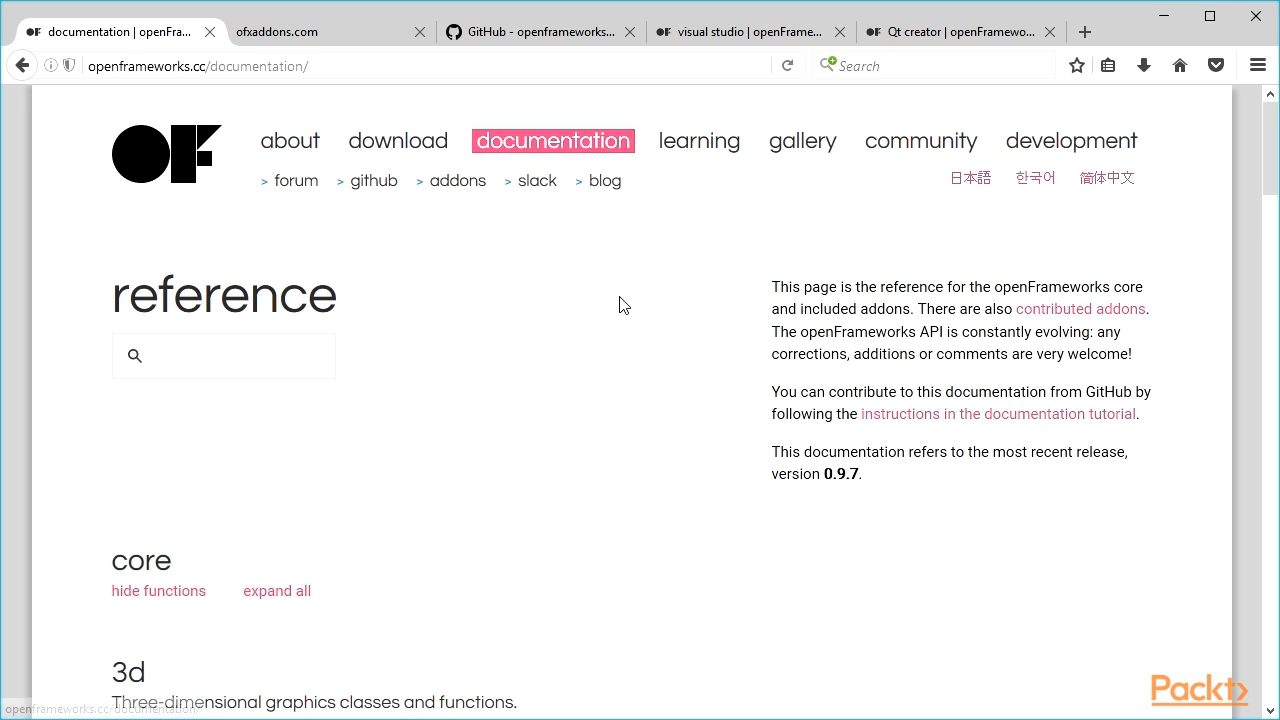
scroll("down", 3)
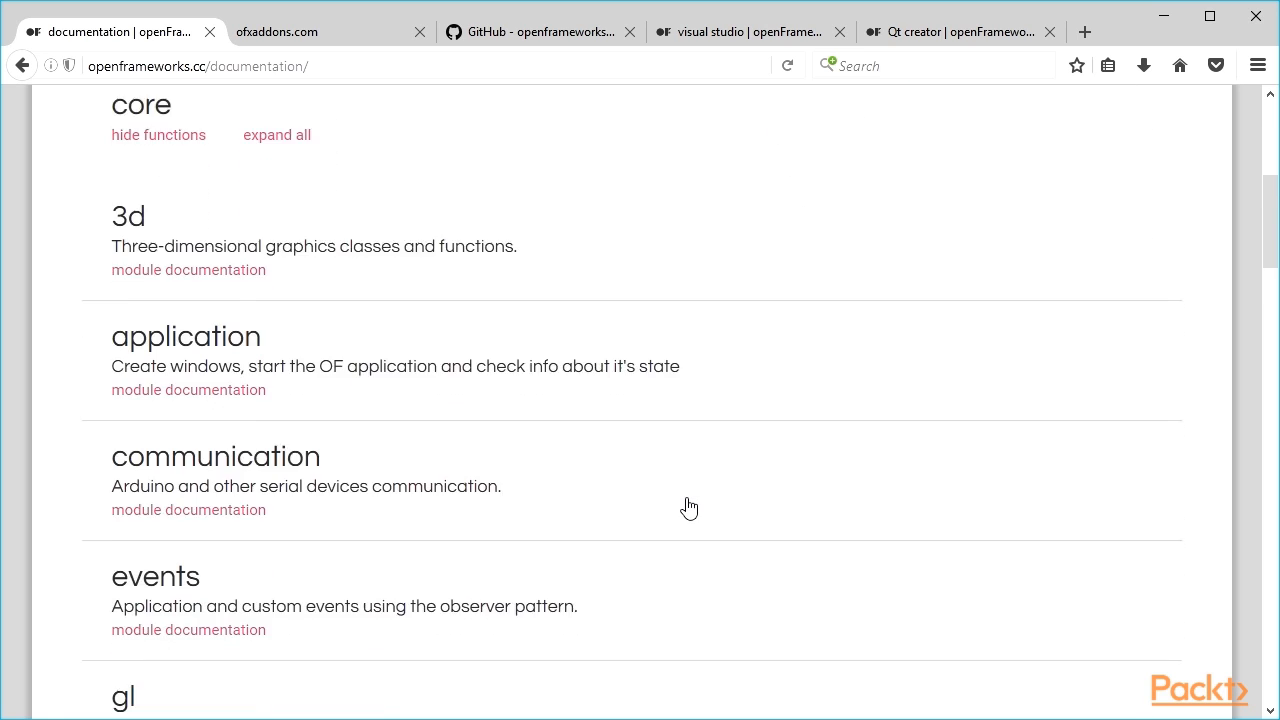
scroll("down", 3)
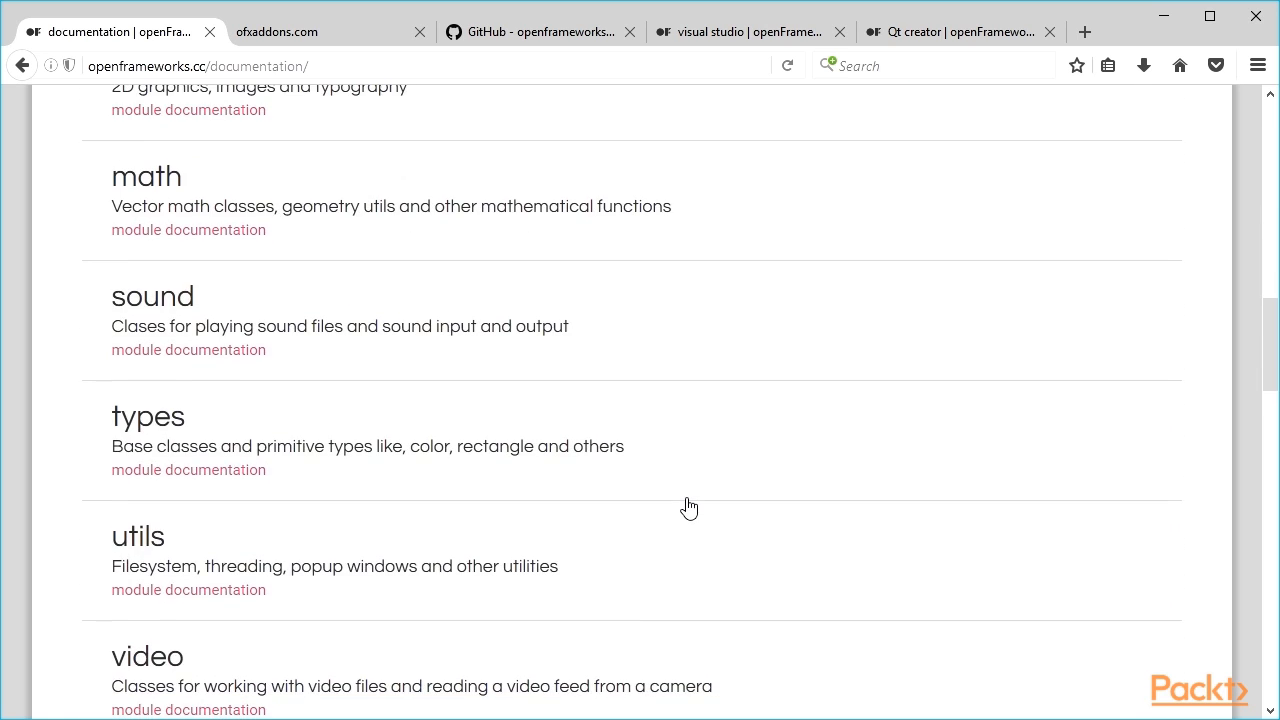
scroll("down", 3)
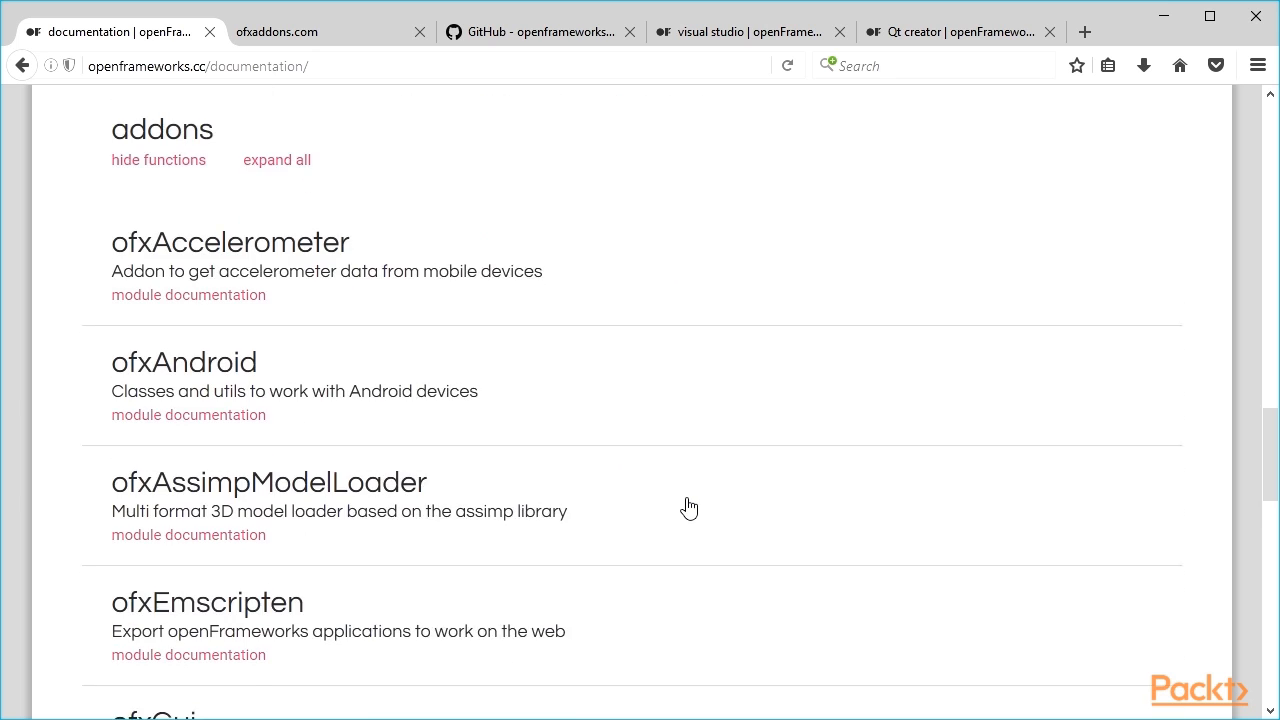
scroll("down", 3)
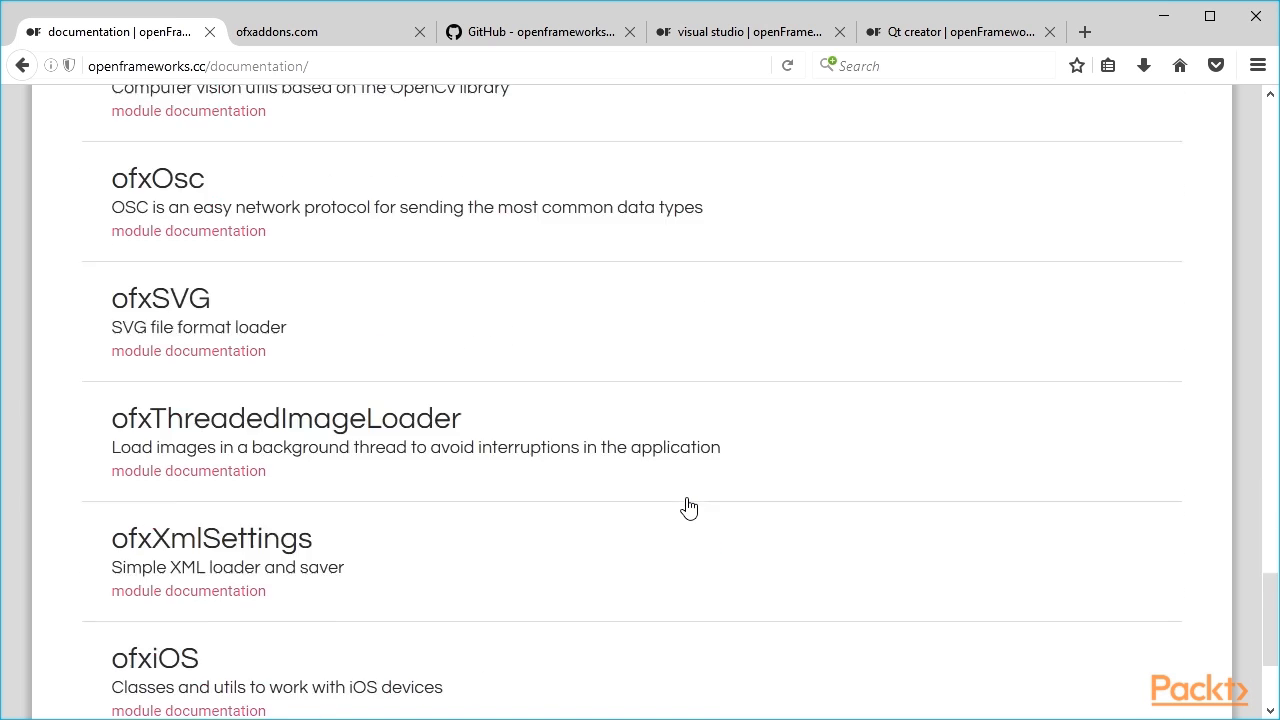
scroll("down", 3)
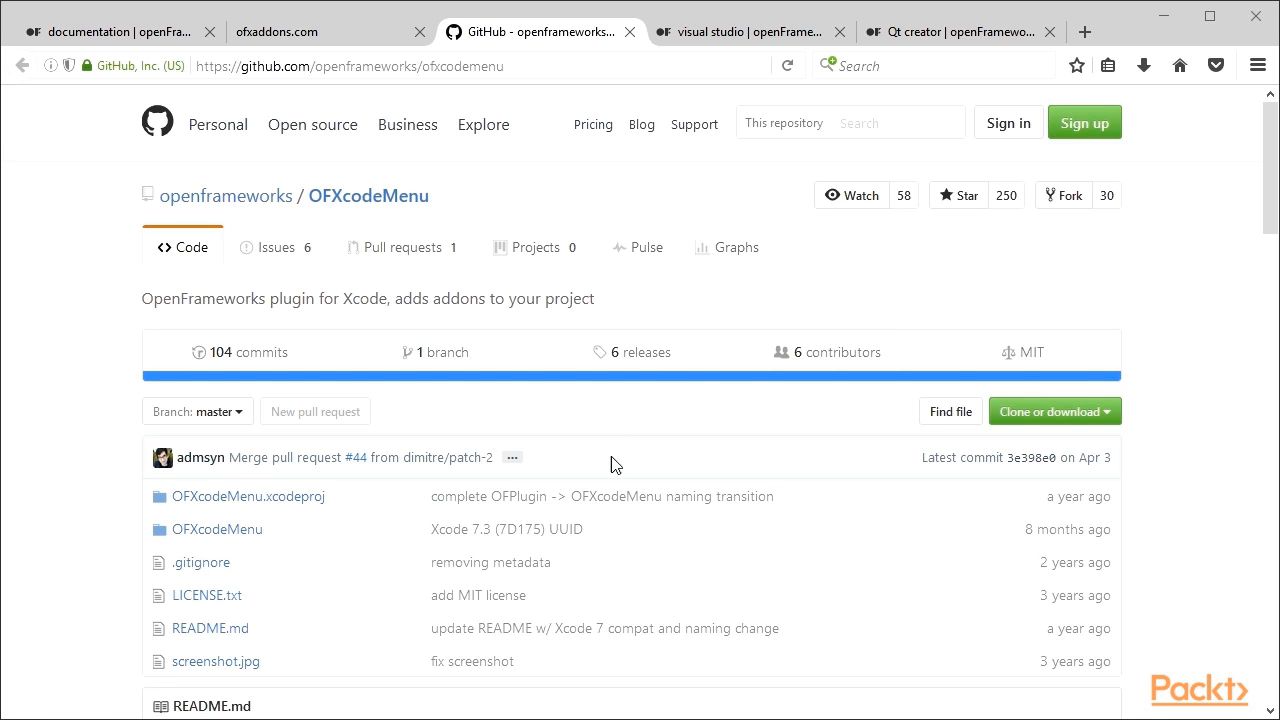
Read the OFXcodeMenu README through installation, known issues and Troubleshooting, then go to the Visual Studio guide.
scroll("down", 3)
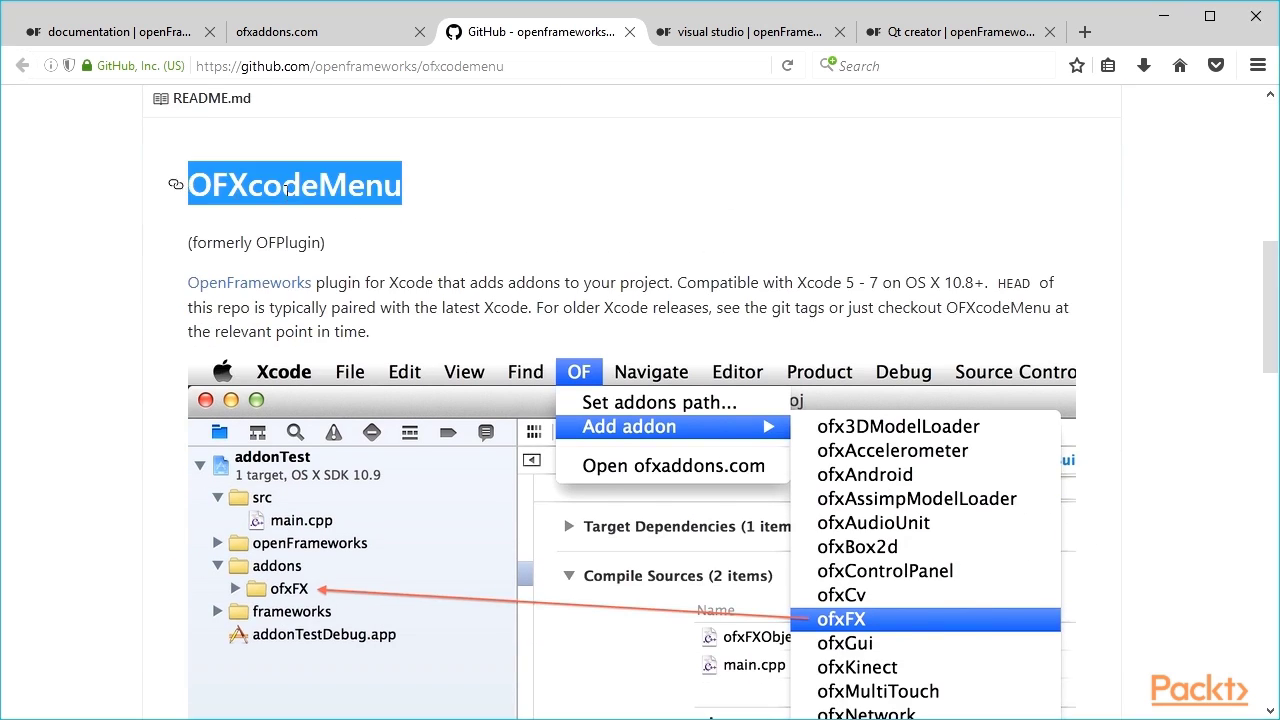
scroll("down", 3)
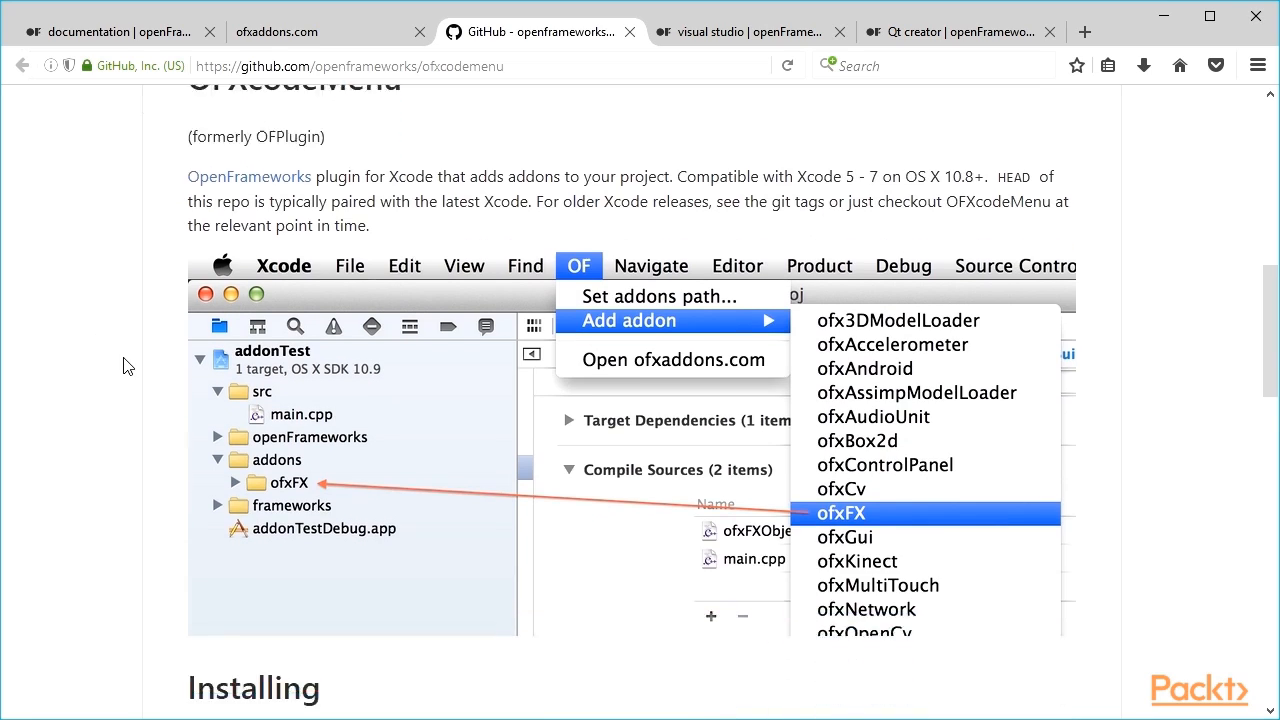
scroll("down", 3)
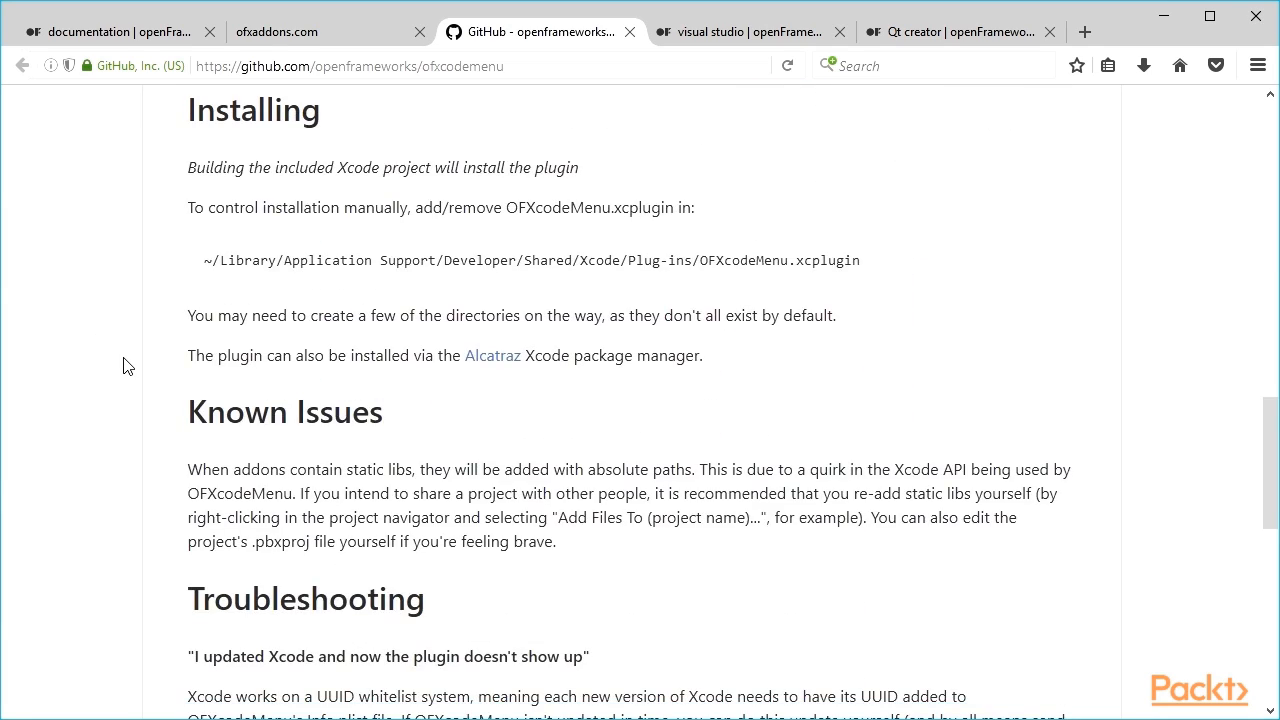
scroll("down", 3)
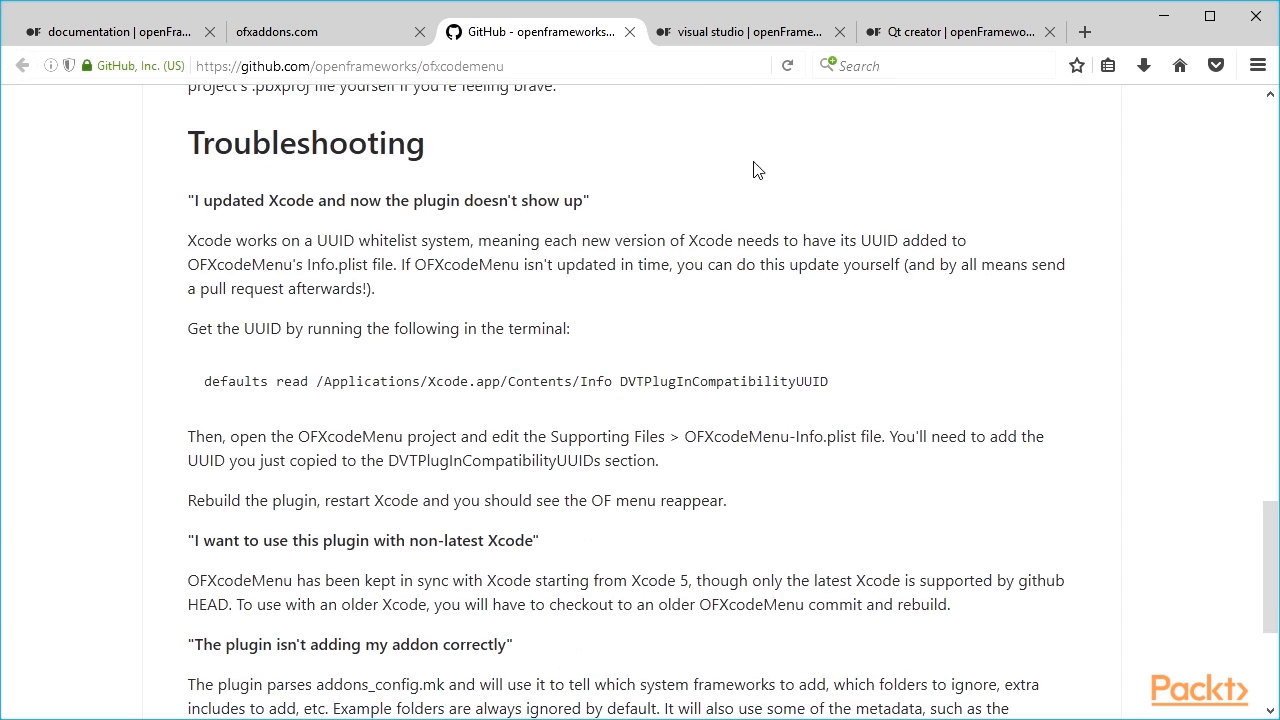
left_click(760, 32)
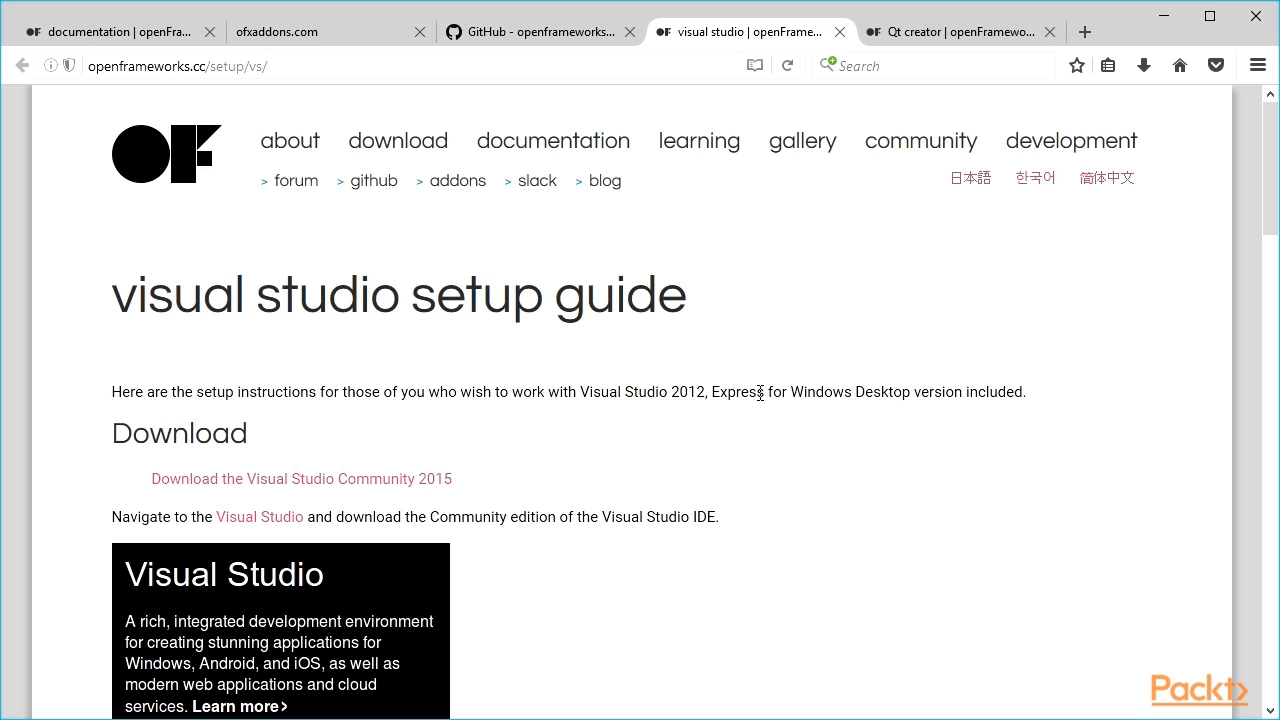
Scroll the Visual Studio setup guide down to the openFrameworks plugin video.
scroll("down", 3)
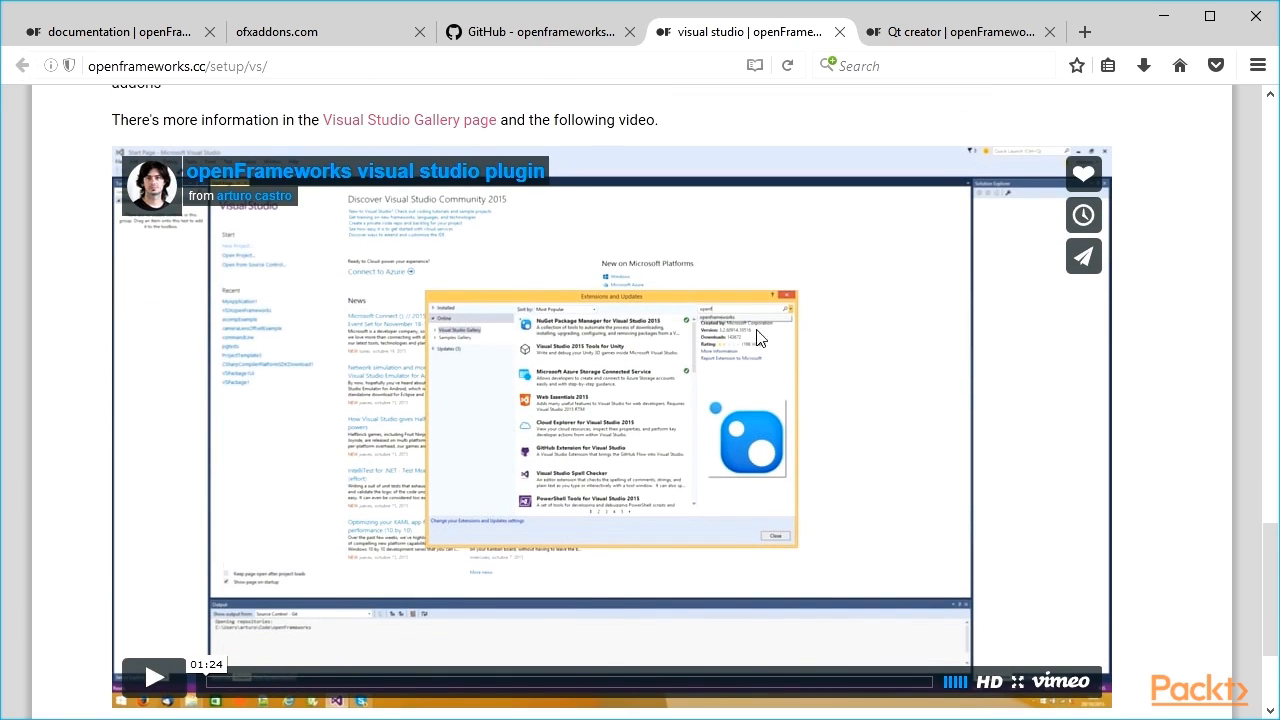
mouse_move(1172, 528)
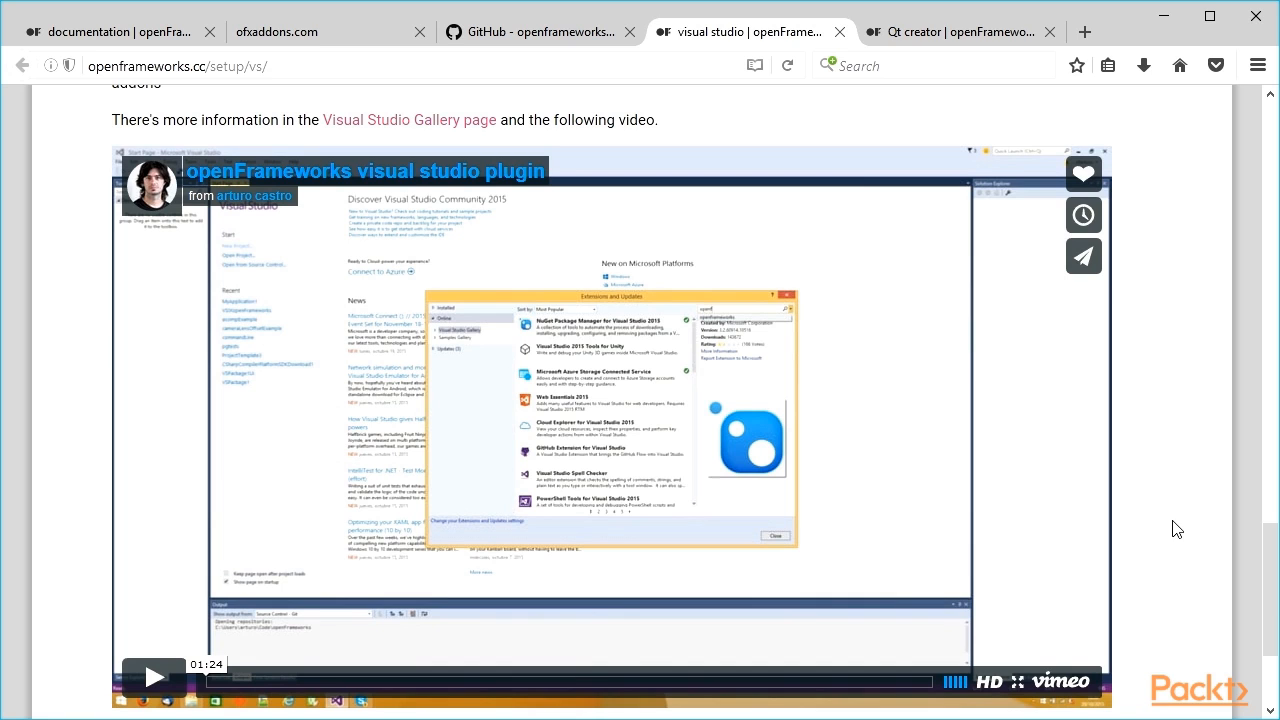
mouse_move(950, 36)
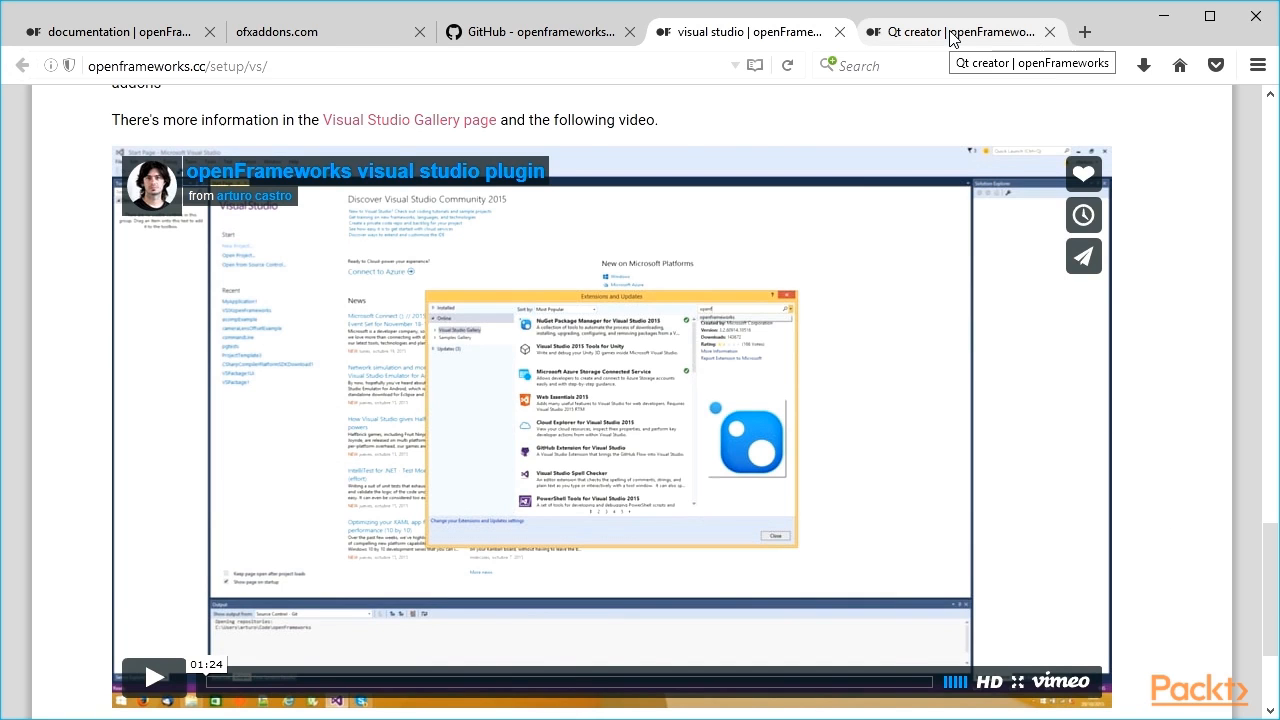
View the Qt Creator setup guide's OSX and All platforms plugin sections.
left_click(950, 32)
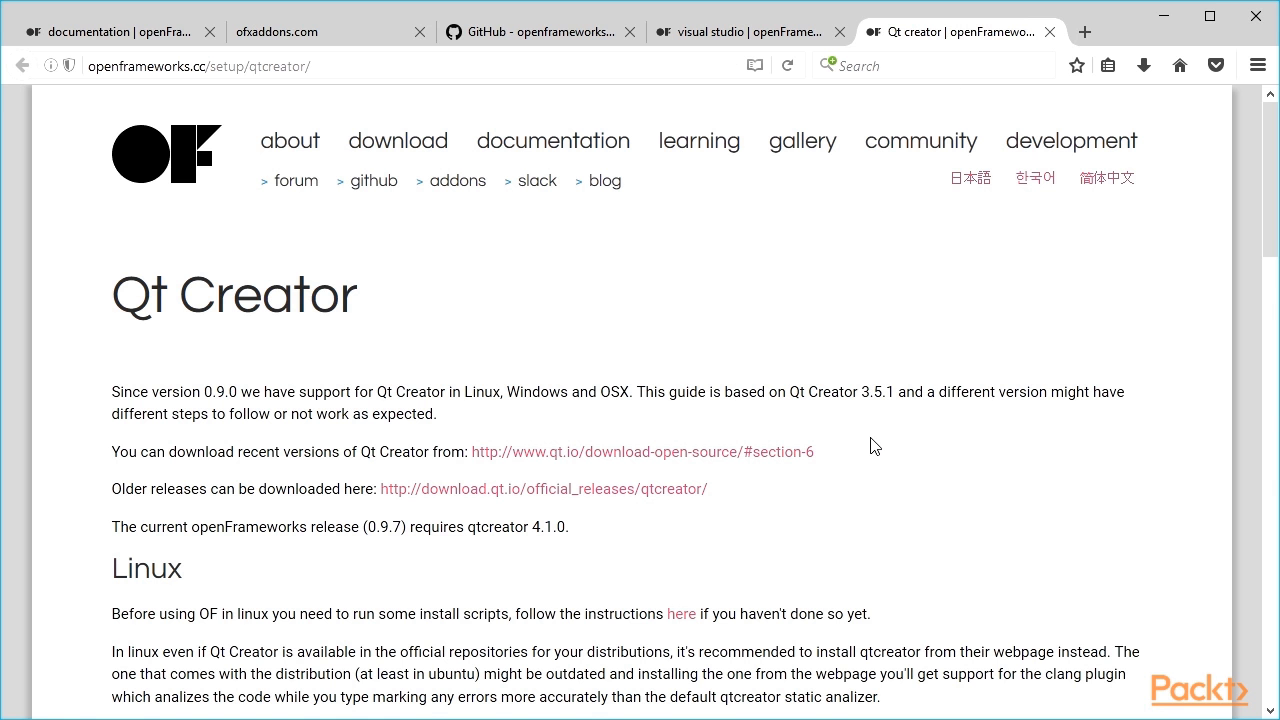
scroll("down", 3)
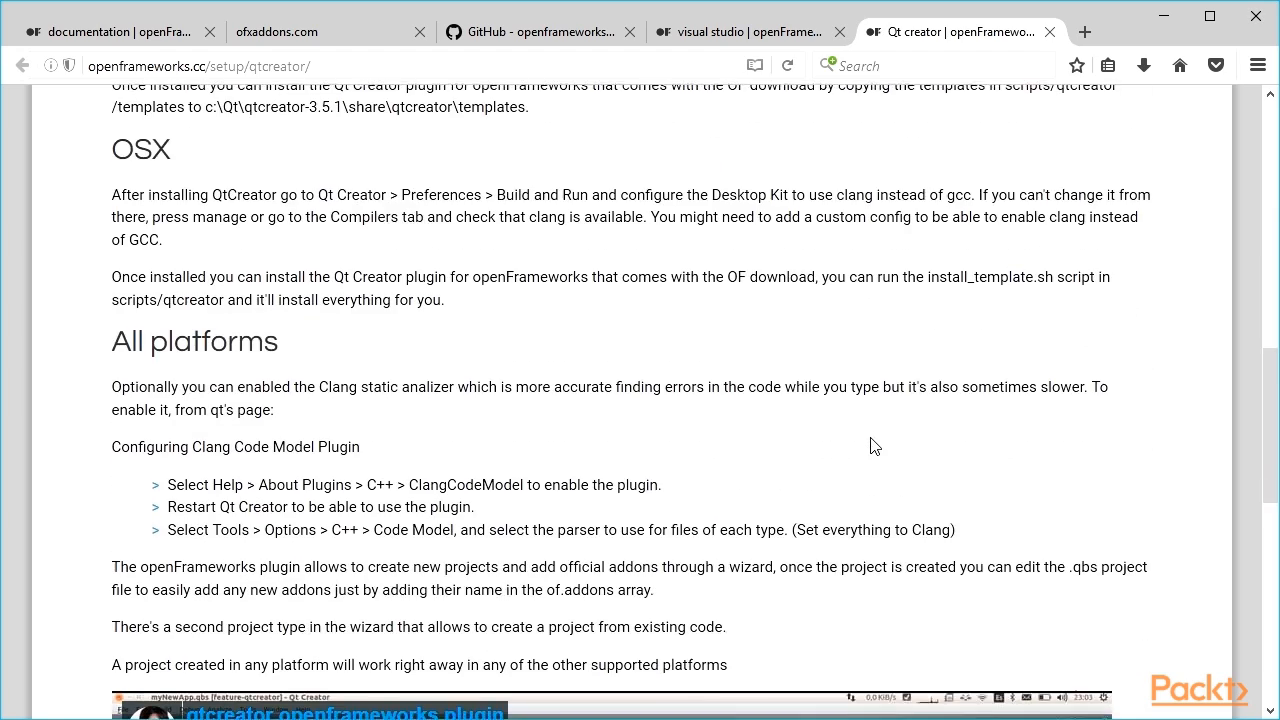